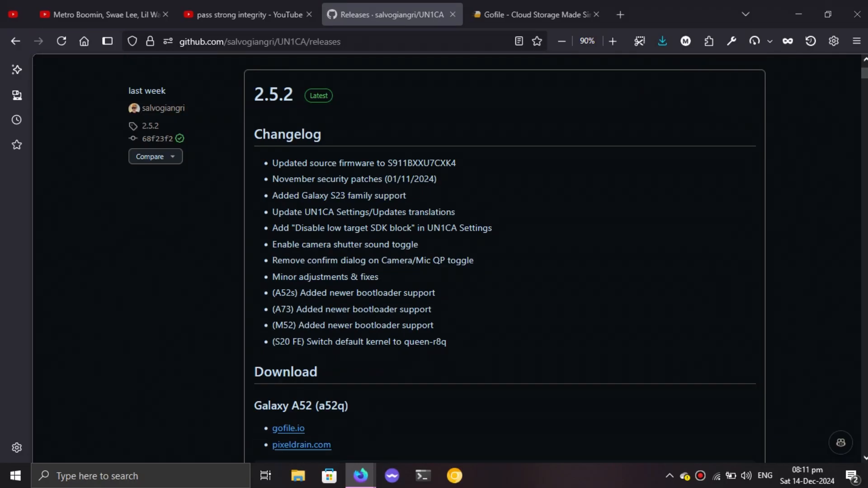
Scroll through Connected devices and return to the main Settings list.
{"action": "scroll", "scroll_direction": "down", "scroll_amount": 3}
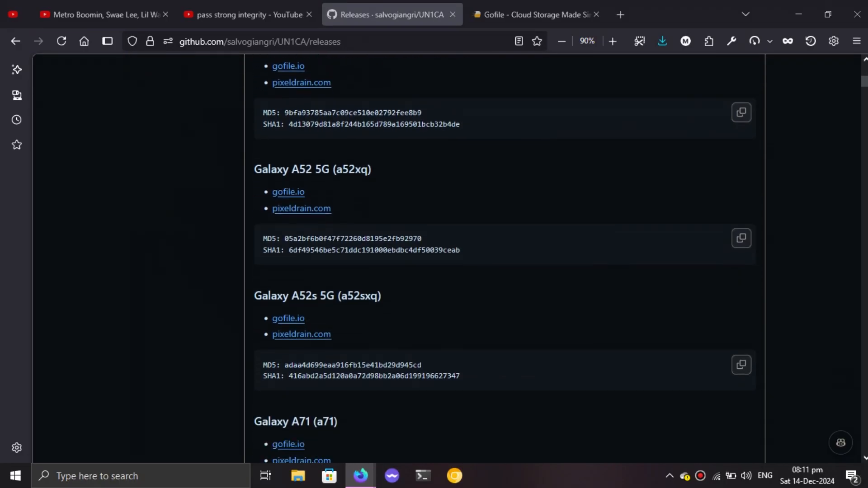
{"action": "scroll", "scroll_direction": "down", "scroll_amount": 3}
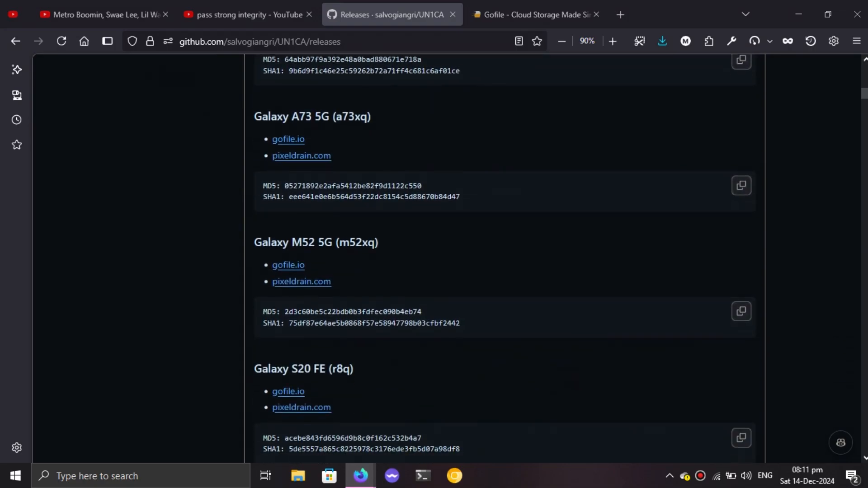
{"action": "scroll", "scroll_direction": "down", "scroll_amount": 3}
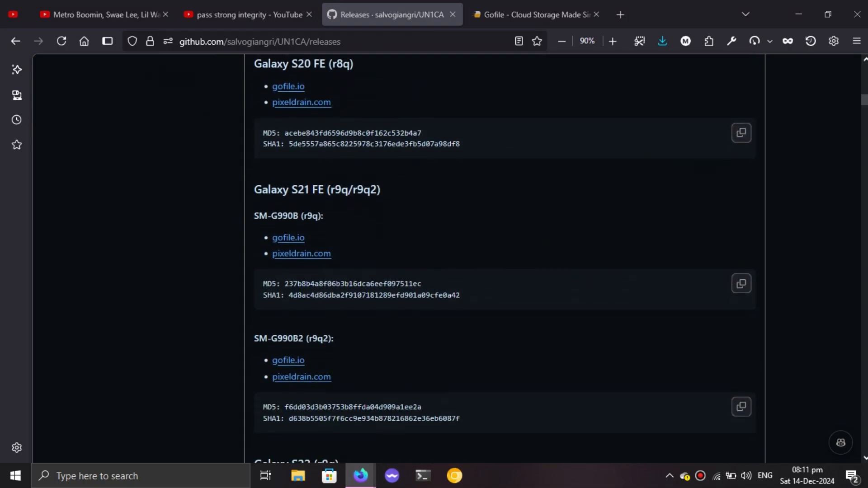
{"action": "scroll", "scroll_direction": "down", "scroll_amount": 3}
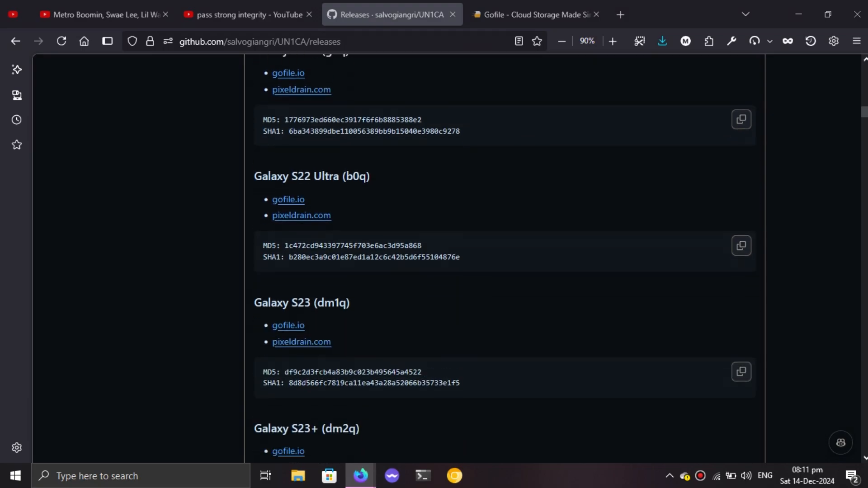
{"action": "scroll", "scroll_direction": "down", "scroll_amount": 3}
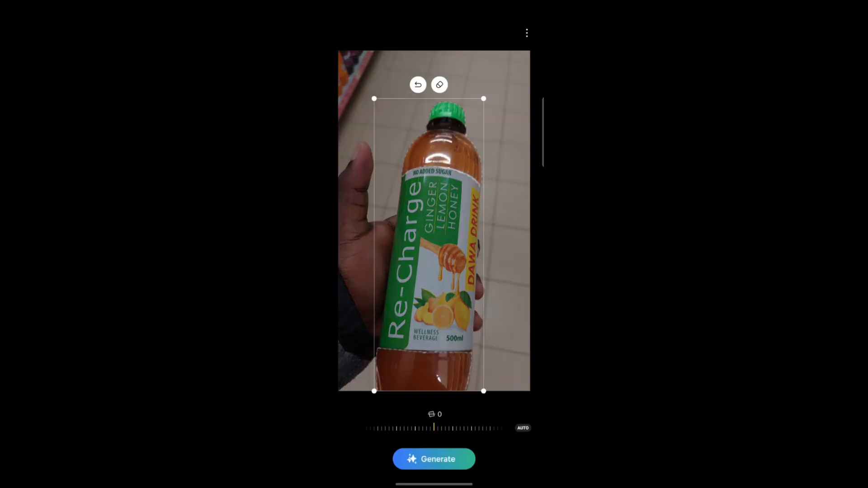
{"action": "left_click", "coordinate": [433, 459]}
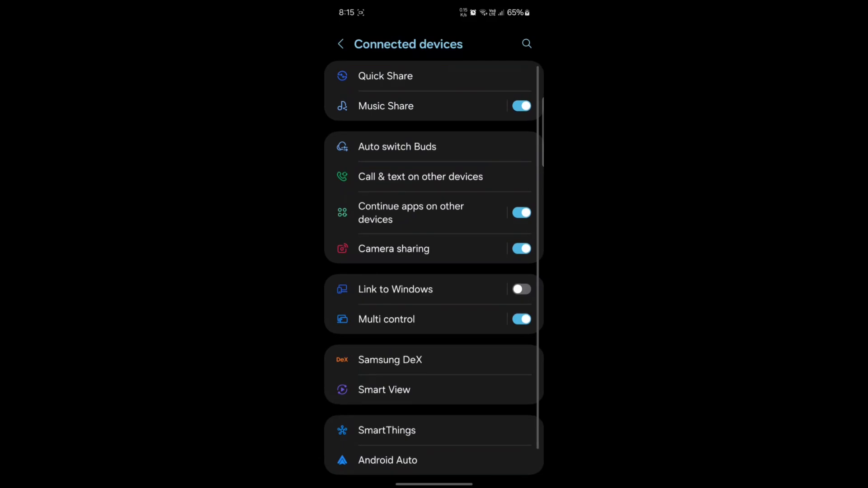
{"action": "left_click", "coordinate": [341, 43]}
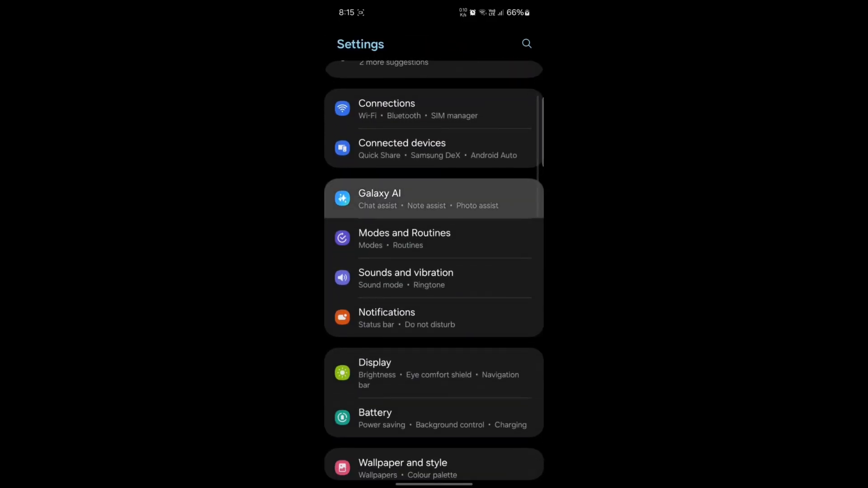
Enter Galaxy AI and browse its assist features down to Drawing assist.
{"action": "left_click", "coordinate": [433, 199]}
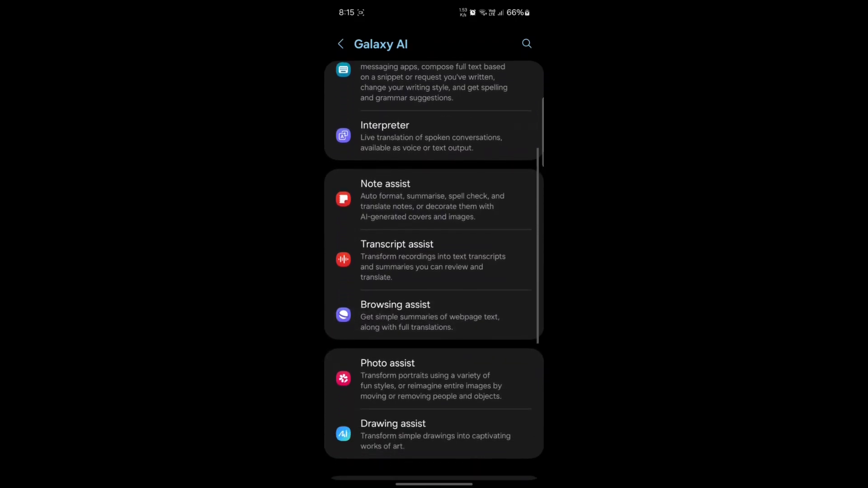
{"action": "scroll", "scroll_direction": "down", "scroll_amount": 3}
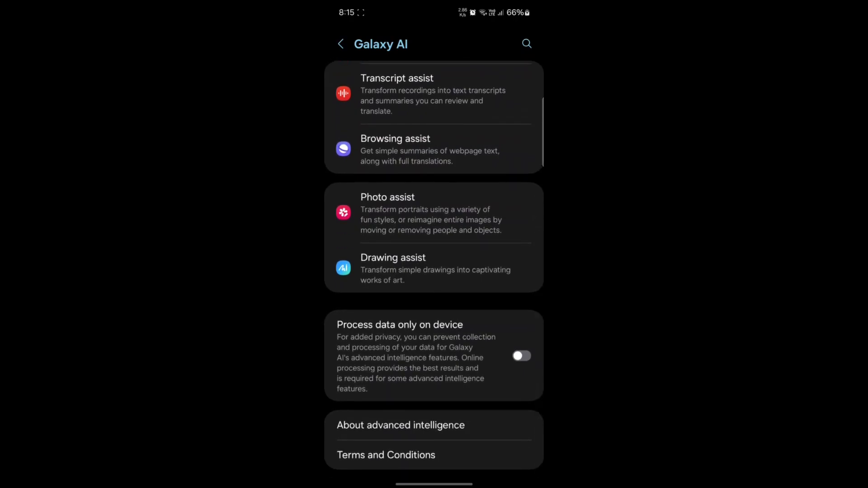
{"action": "left_click", "coordinate": [393, 269]}
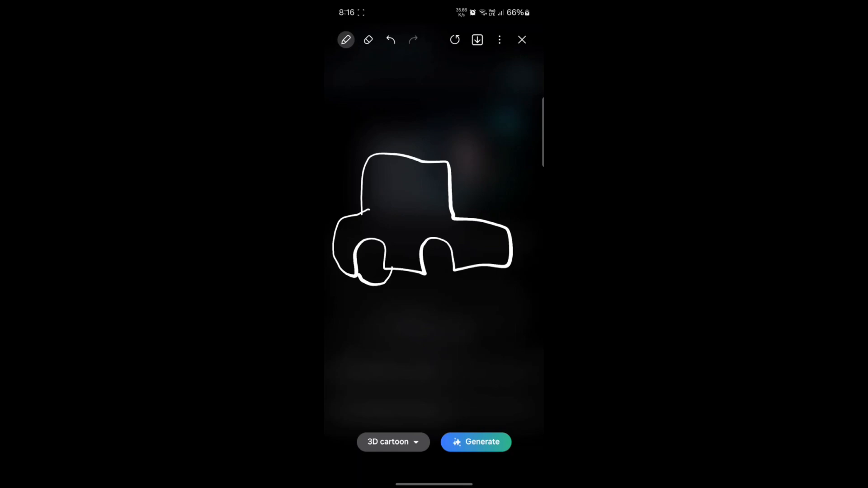
Generate 3D cartoon car images from the sketch, then close the results.
{"action": "left_click", "coordinate": [476, 442]}
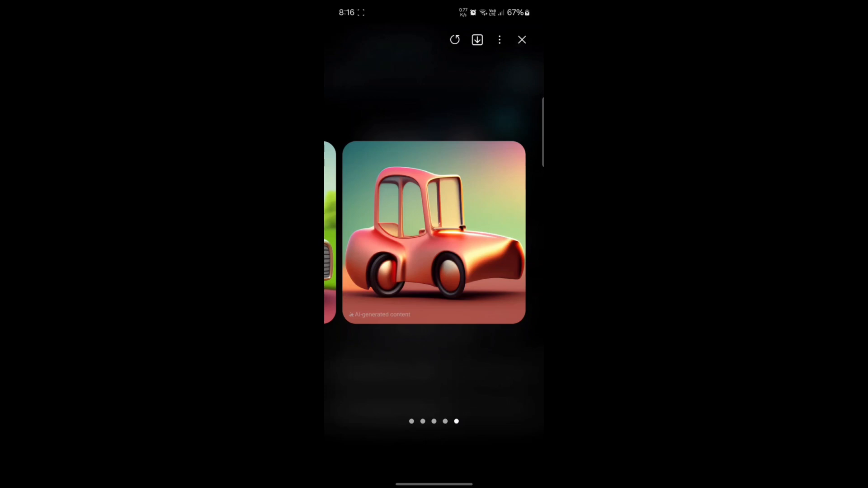
{"action": "left_click", "coordinate": [520, 39]}
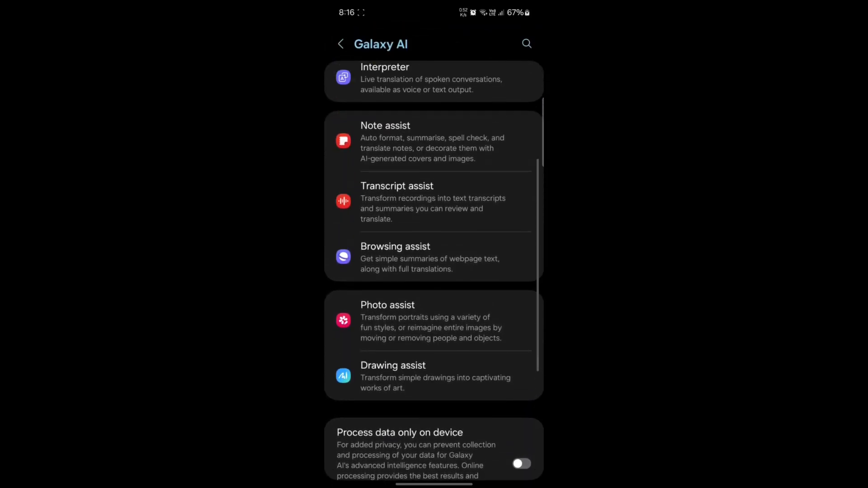
Launch Drawing assist from the Edge panel on the Galaxy AI page.
{"action": "scroll", "scroll_direction": "down", "scroll_amount": 3}
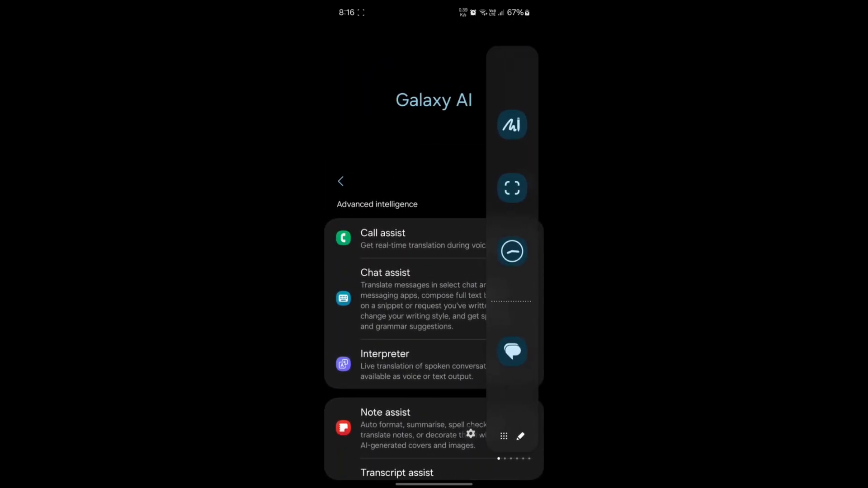
{"action": "left_click", "coordinate": [520, 436]}
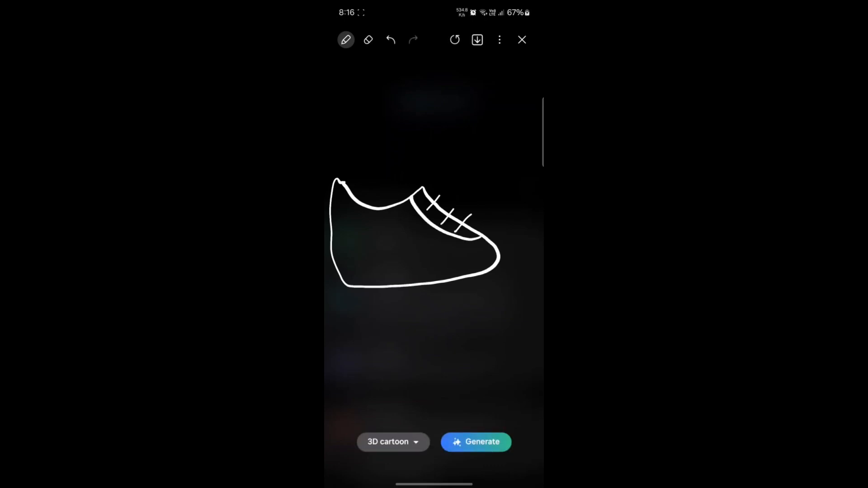
Generate Sketch-style shoe images from the sneaker drawing, then close the results.
{"action": "left_click", "coordinate": [393, 441]}
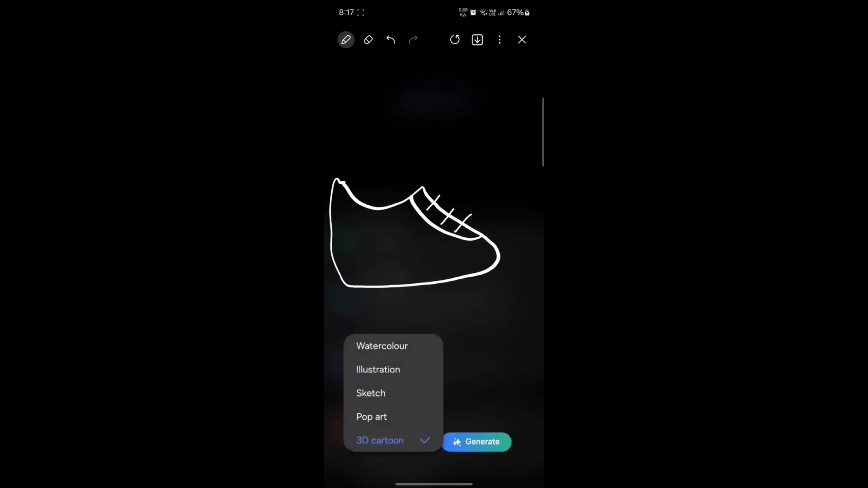
{"action": "left_click", "coordinate": [477, 443]}
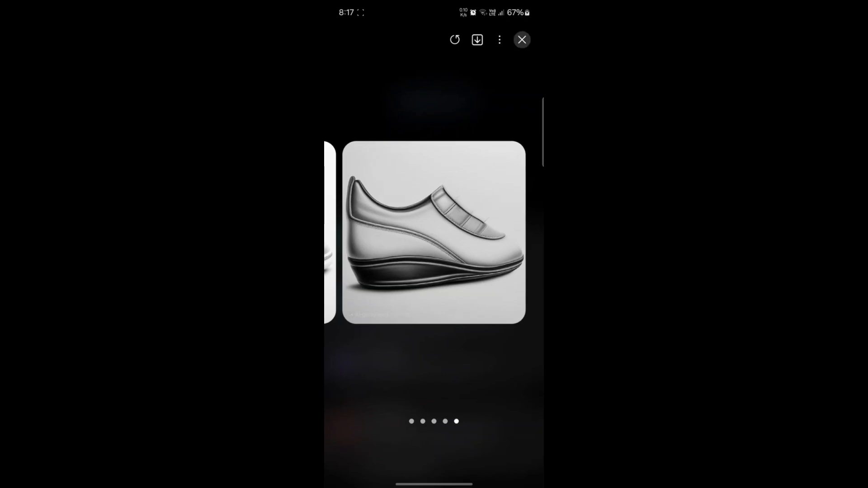
{"action": "left_click", "coordinate": [520, 39]}
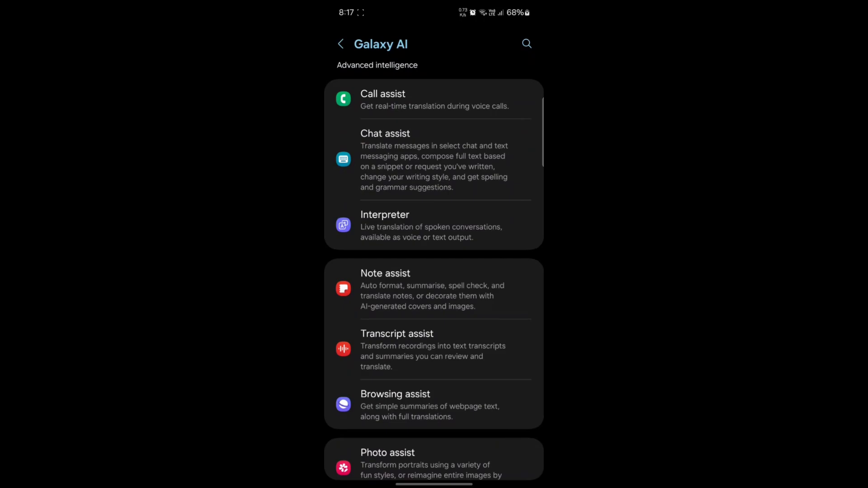
Return to the main Settings list and scroll down to UN1CA Settings.
{"action": "scroll", "scroll_direction": "down", "scroll_amount": 3}
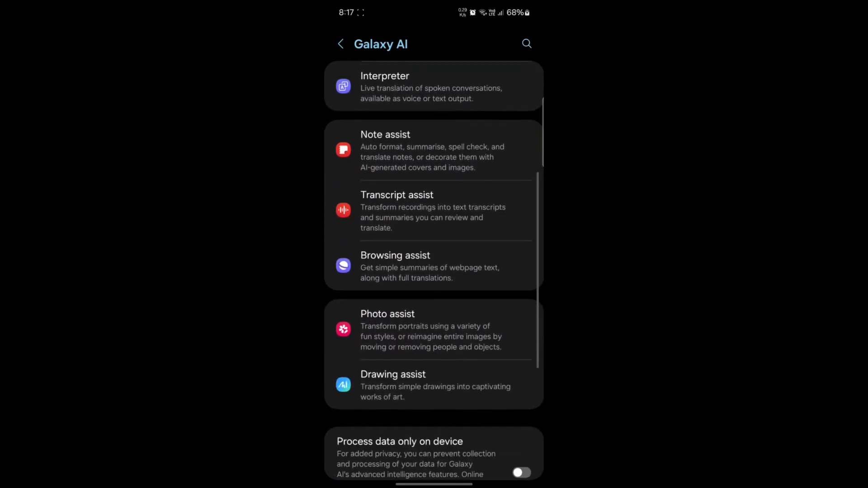
{"action": "left_click", "coordinate": [340, 43]}
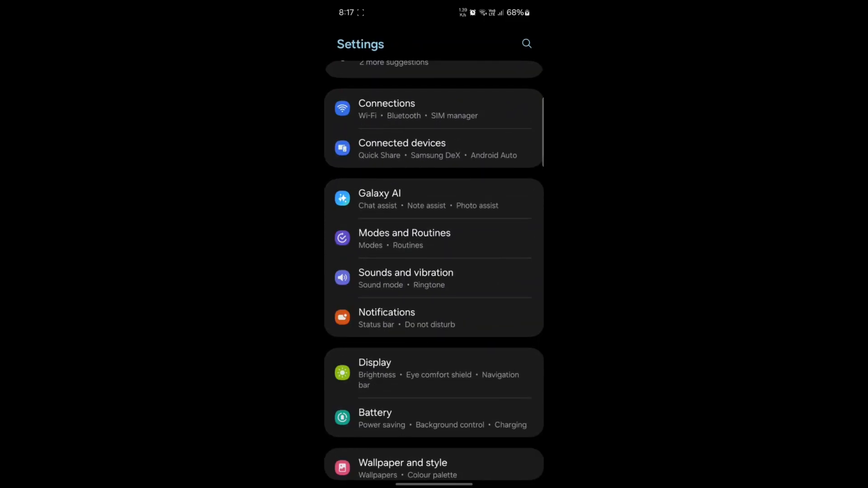
{"action": "scroll", "scroll_direction": "down", "scroll_amount": 3}
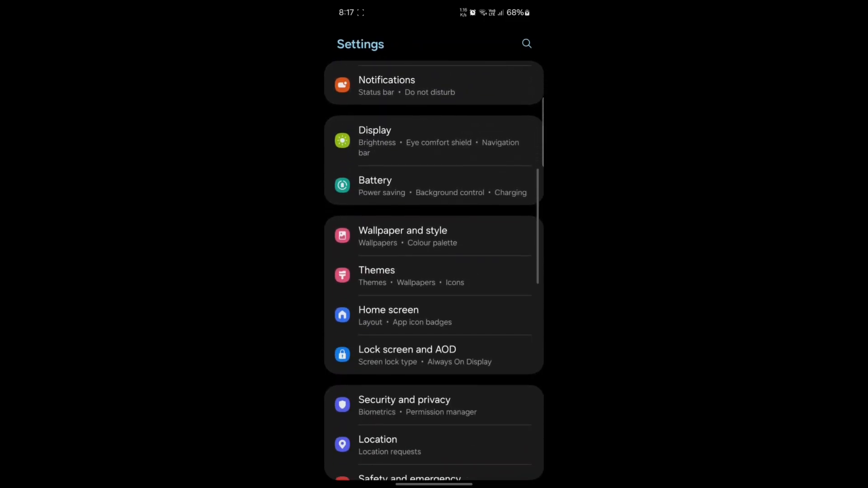
{"action": "scroll", "scroll_direction": "down", "scroll_amount": 3}
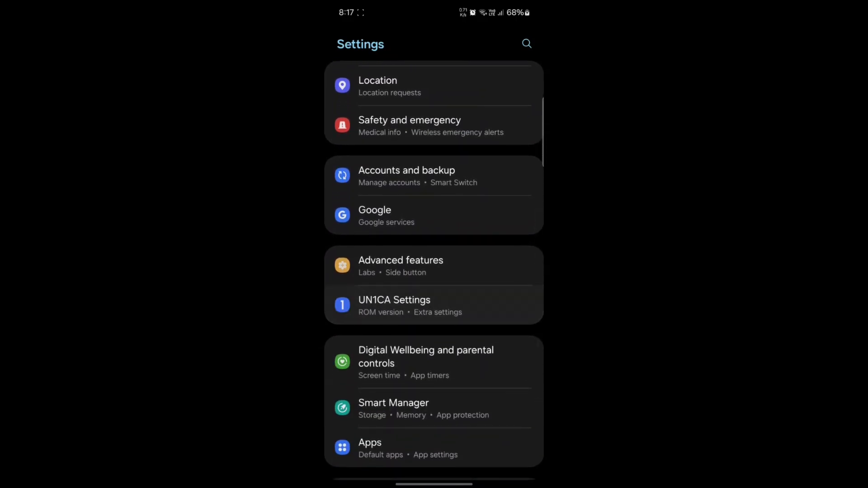
{"action": "left_click", "coordinate": [395, 306]}
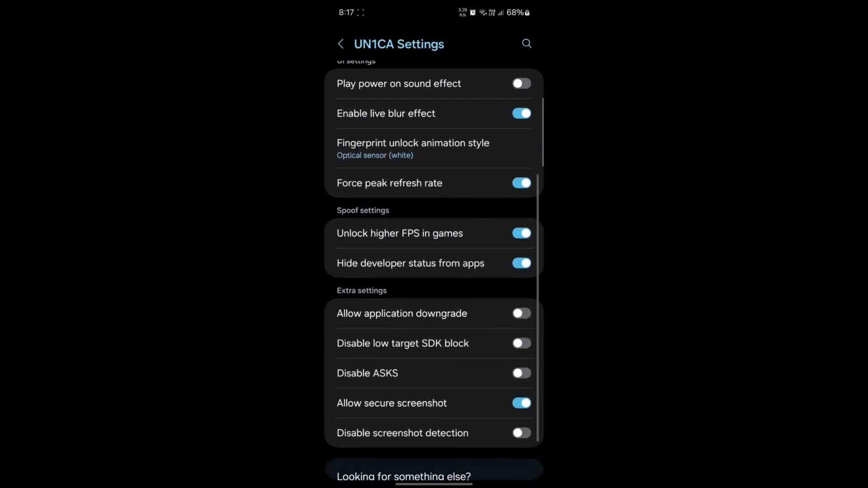
{"action": "scroll", "scroll_direction": "down", "scroll_amount": 3}
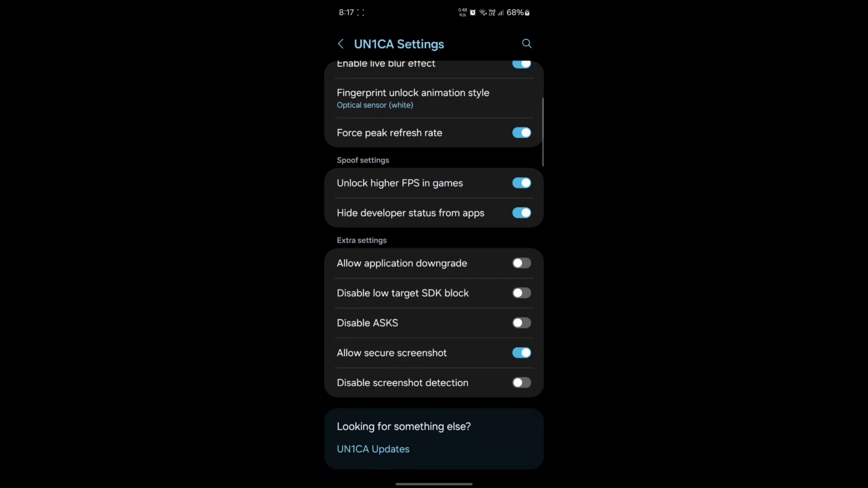
{"action": "scroll", "scroll_direction": "down", "scroll_amount": 3}
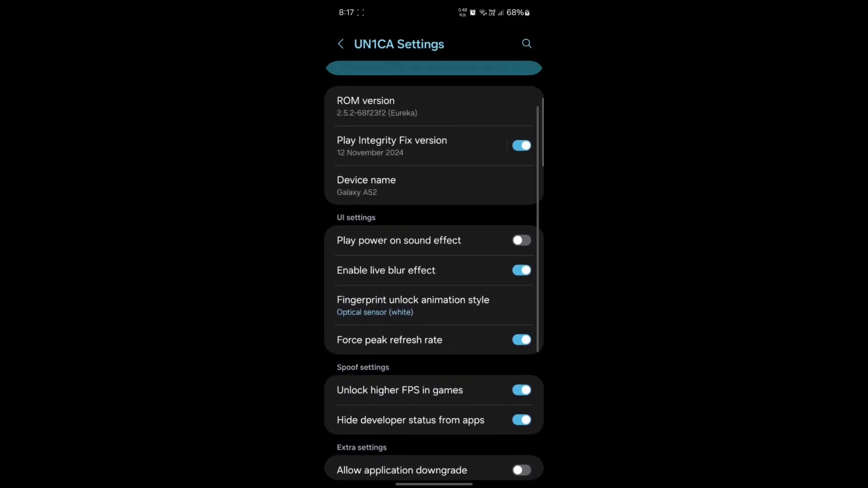
{"action": "scroll", "scroll_direction": "down", "scroll_amount": 3}
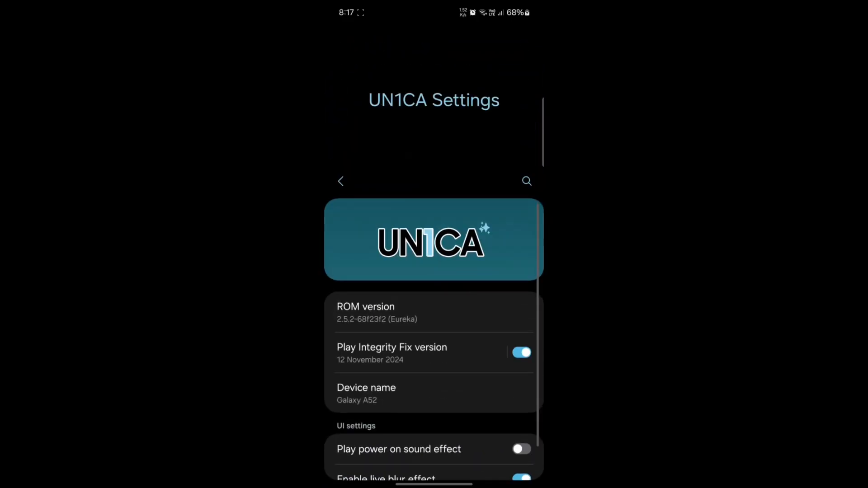
{"action": "left_click", "coordinate": [341, 180]}
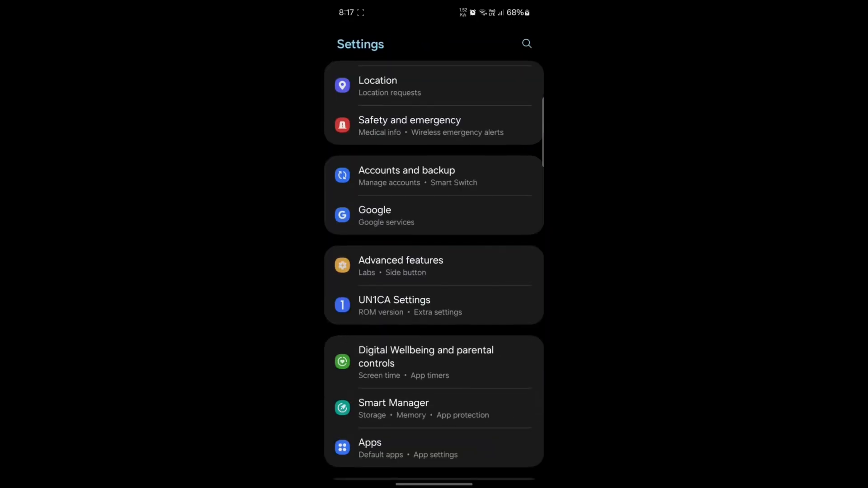
Go Home, swipe across the home screens and bring up the app drawer.
{"action": "key", "text": "Home"}
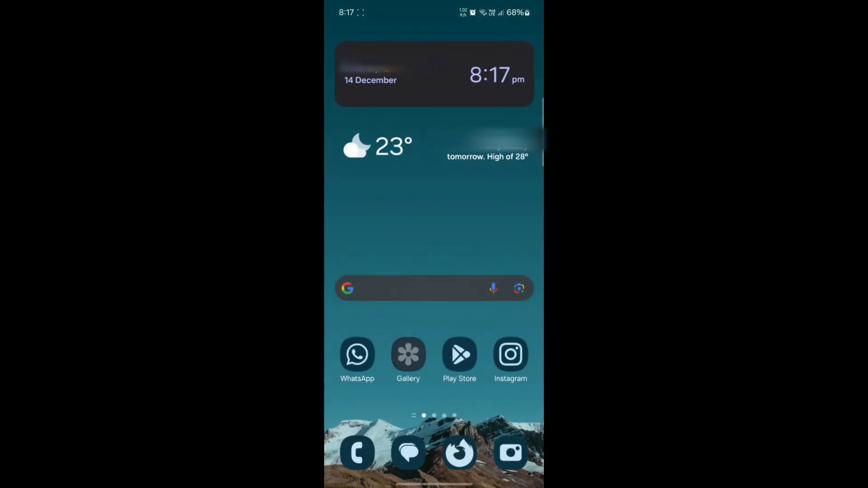
{"action": "scroll", "scroll_direction": "left", "scroll_amount": 3}
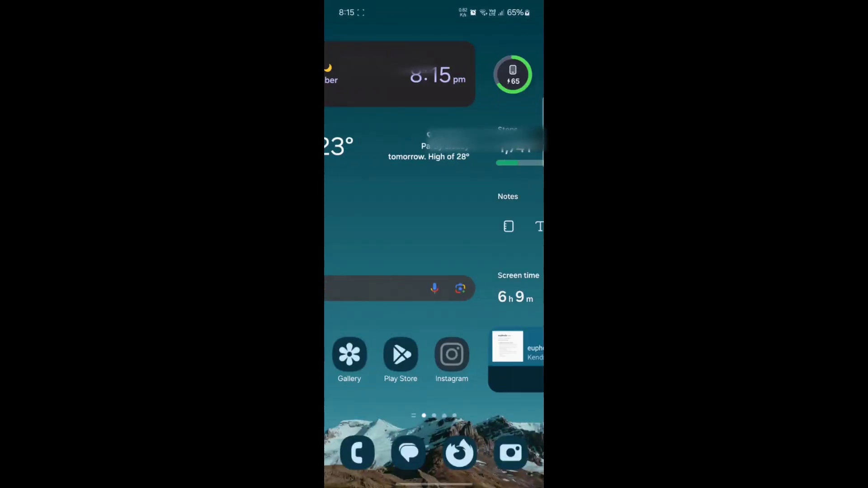
{"action": "scroll", "scroll_direction": "left", "scroll_amount": 3}
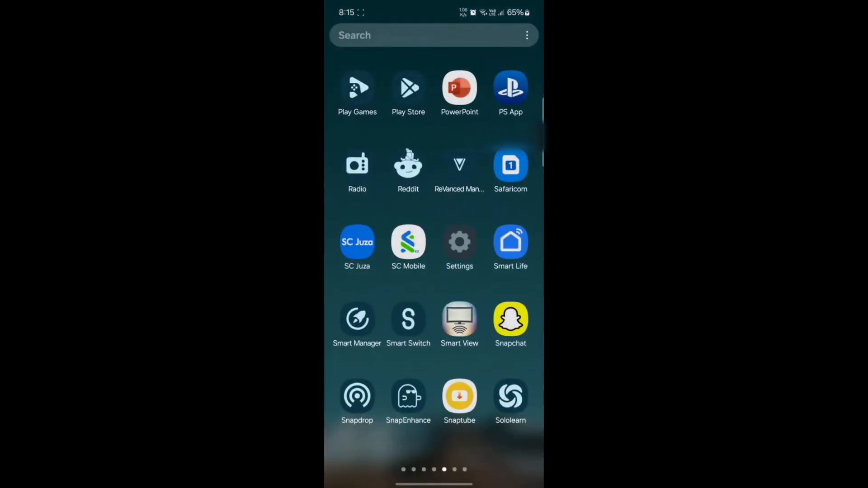
Launch Settings from the app drawer and scroll down to UN1CA Settings.
{"action": "left_click", "coordinate": [460, 242]}
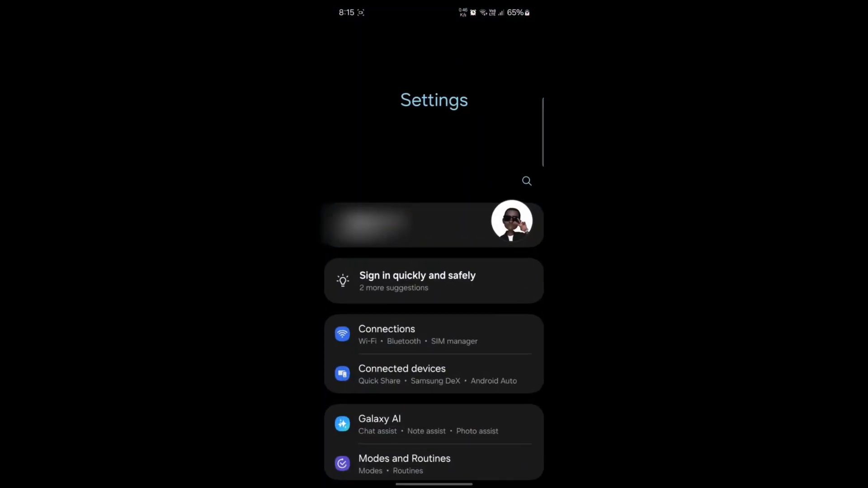
{"action": "scroll", "scroll_direction": "up", "scroll_amount": 3}
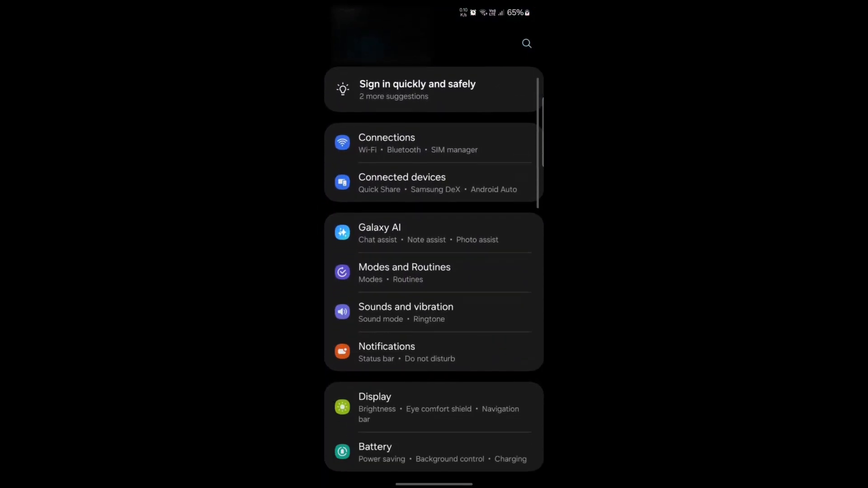
{"action": "scroll", "scroll_direction": "down", "scroll_amount": 3}
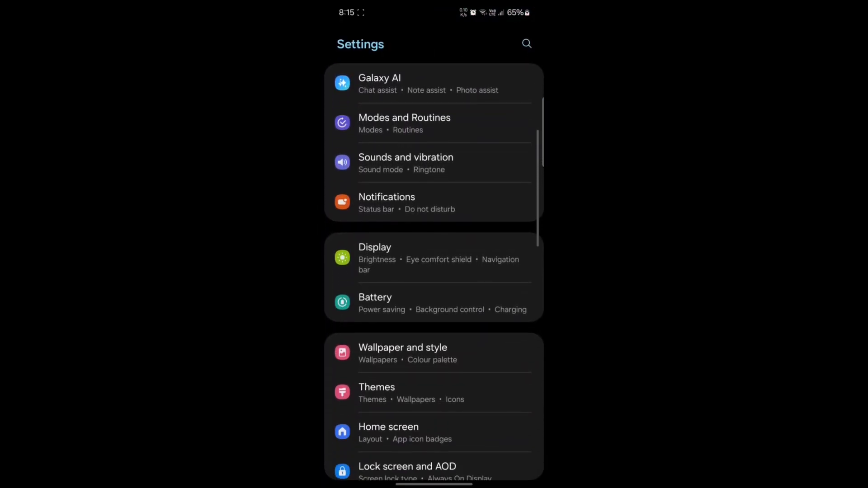
{"action": "scroll", "scroll_direction": "down", "scroll_amount": 3}
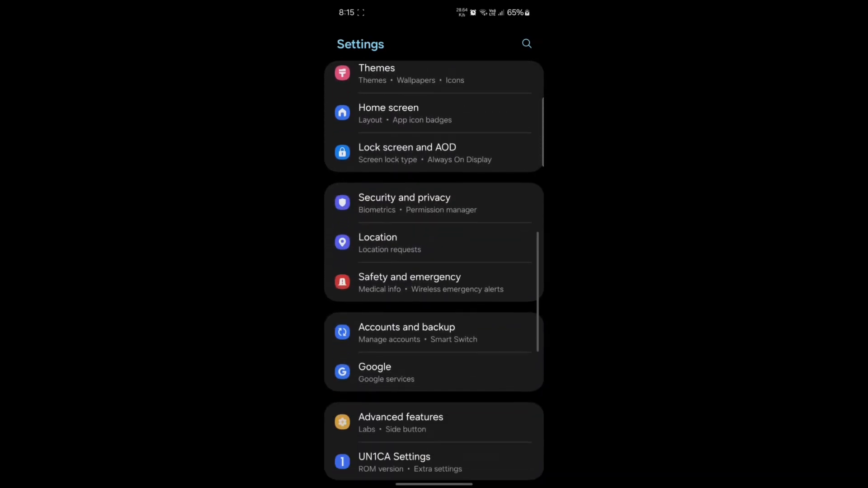